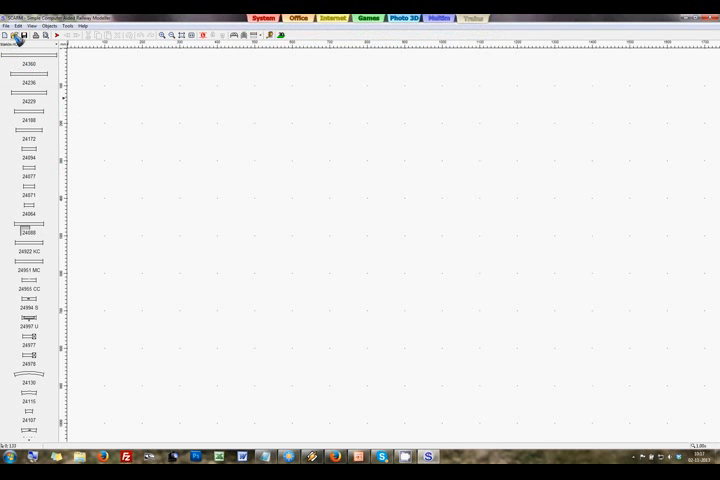
Open the saved oval Märklin C-track layout file from the file chooser.
left_click(16, 32)
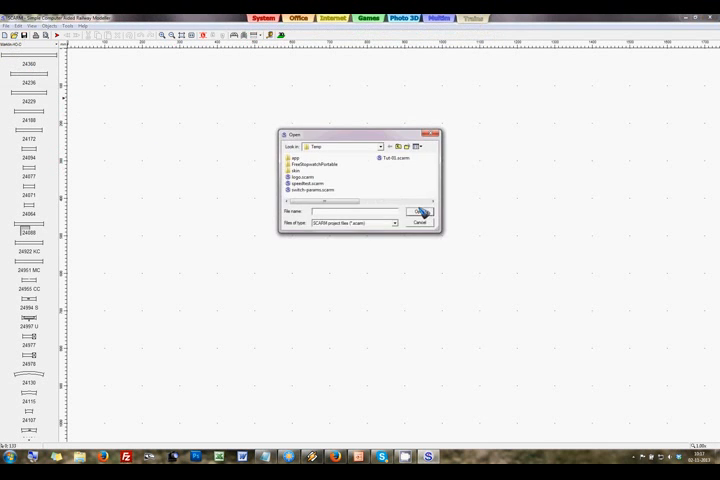
left_click(420, 212)
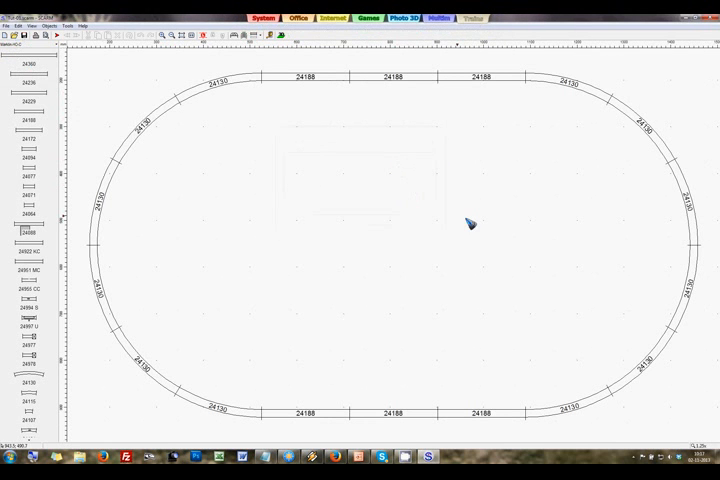
mouse_move(504, 96)
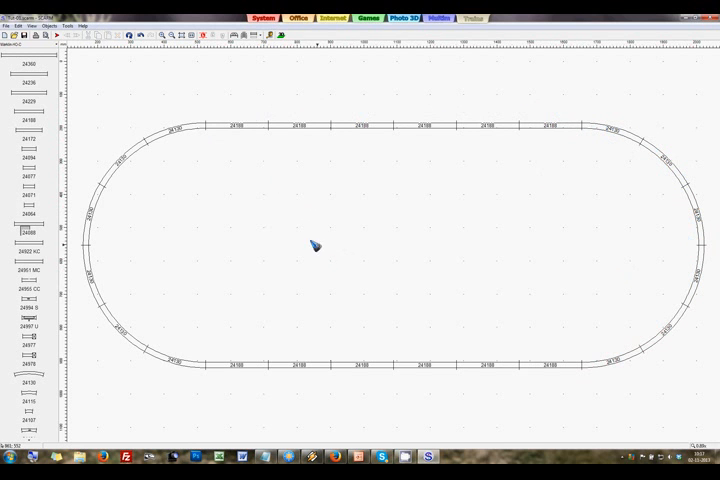
mouse_move(238, 132)
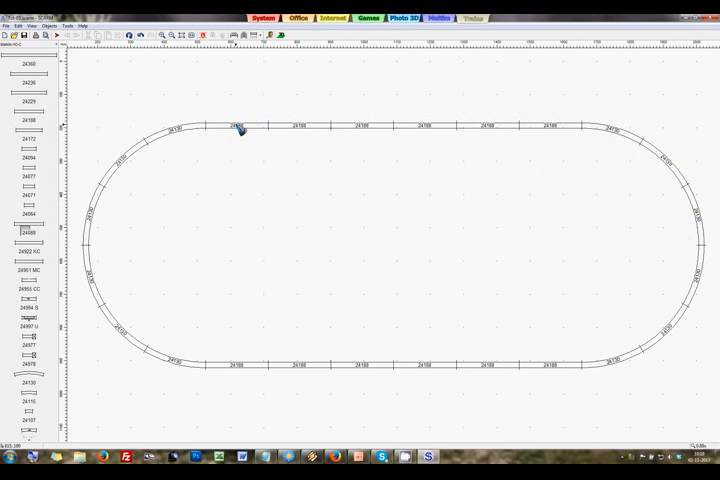
Select an end piece of the top straight so it can be deleted.
left_click(240, 128)
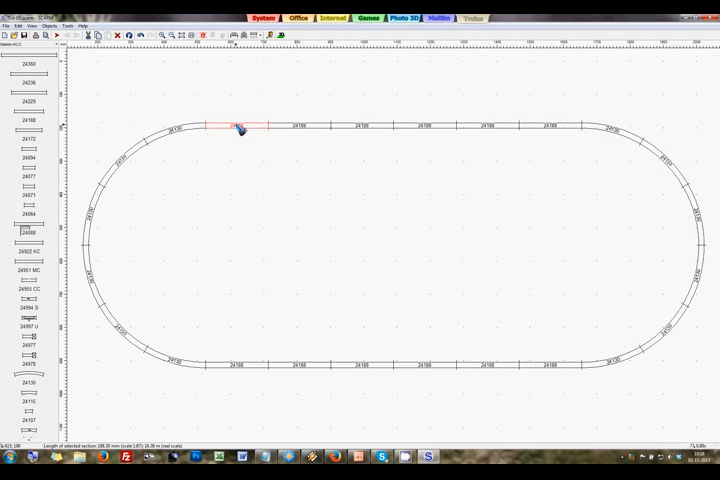
mouse_move(358, 196)
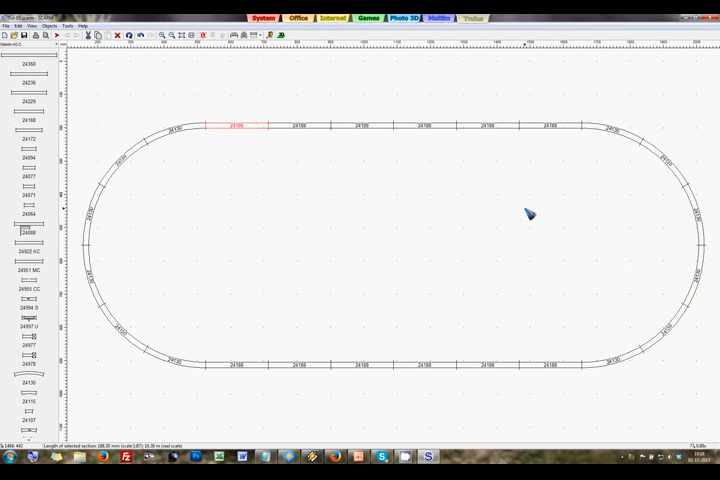
mouse_move(560, 132)
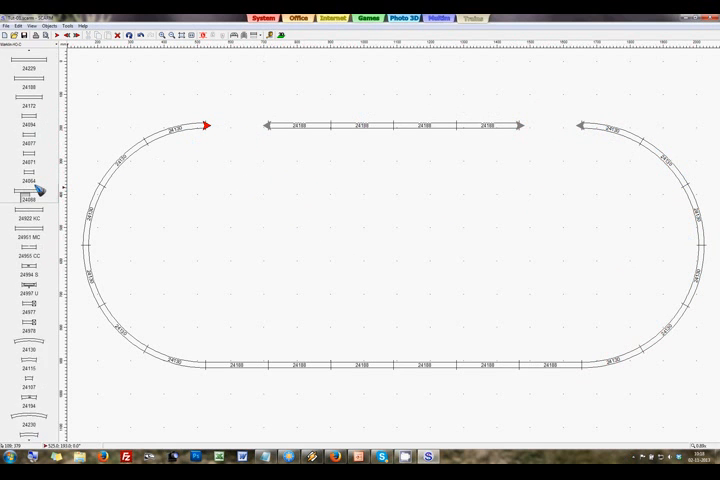
Scroll the track library down to the turnout pieces.
scroll("down", 3)
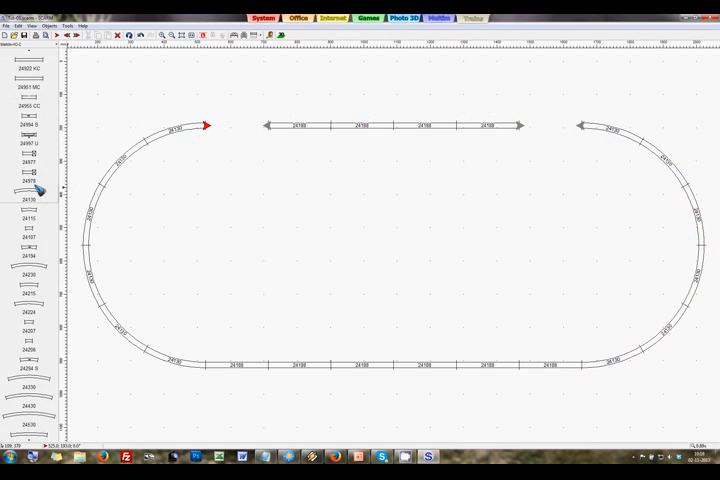
scroll("down", 3)
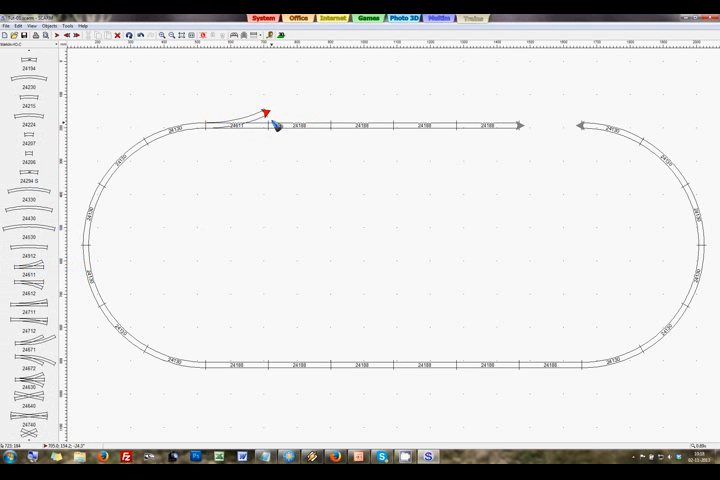
mouse_move(286, 156)
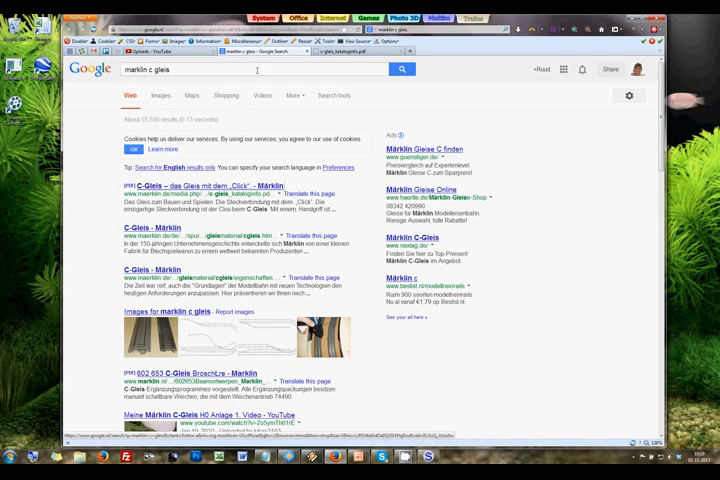
Open the Märklin C-Gleis brochure from the Google results.
left_click(150, 184)
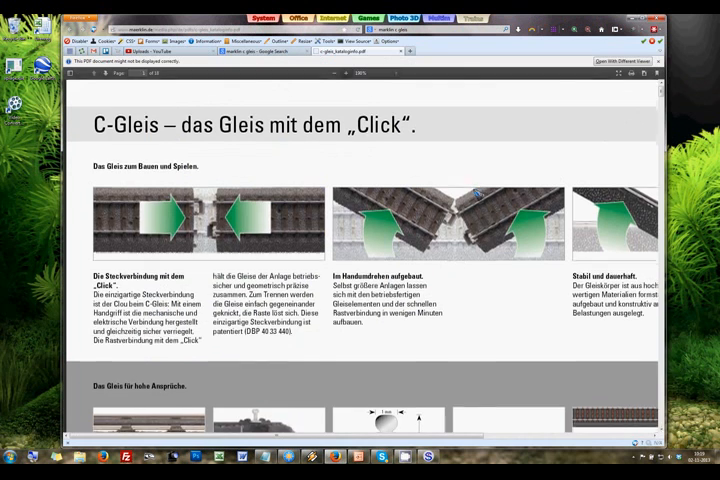
Scroll the brochure PDF down to the parallel-track turnout geometry diagram.
scroll("down", 3)
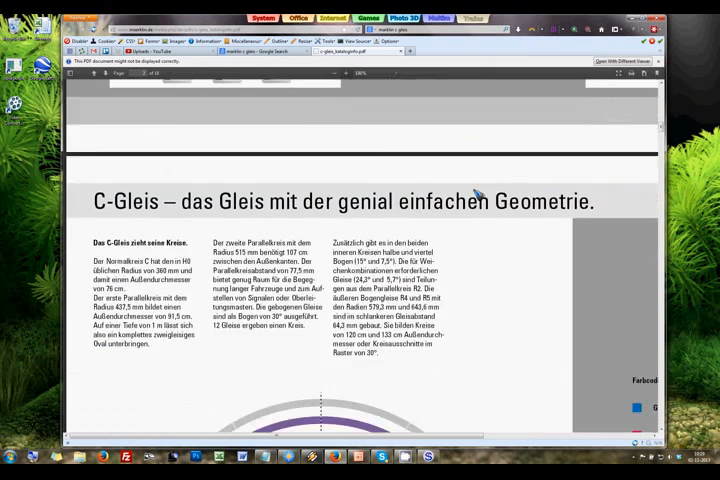
scroll("down", 3)
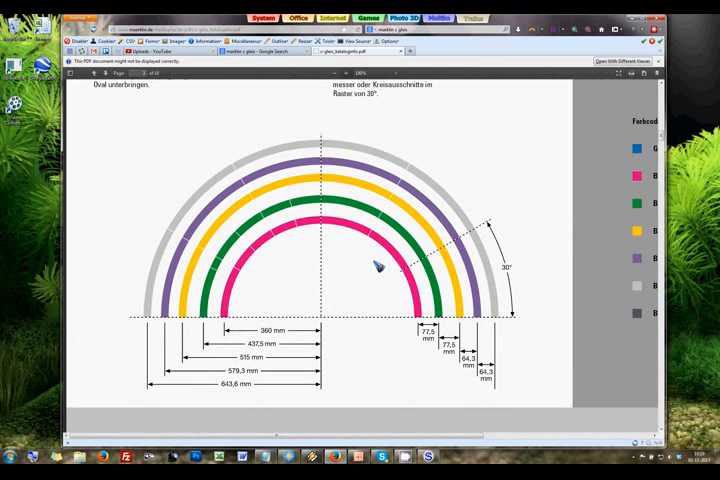
scroll("down", 3)
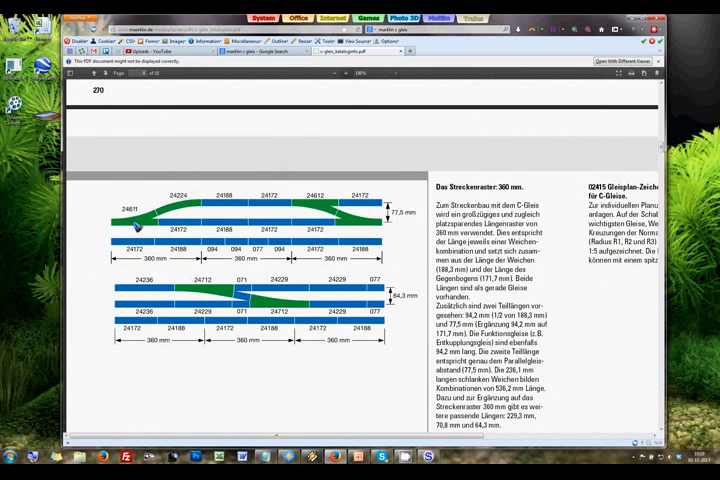
mouse_move(164, 220)
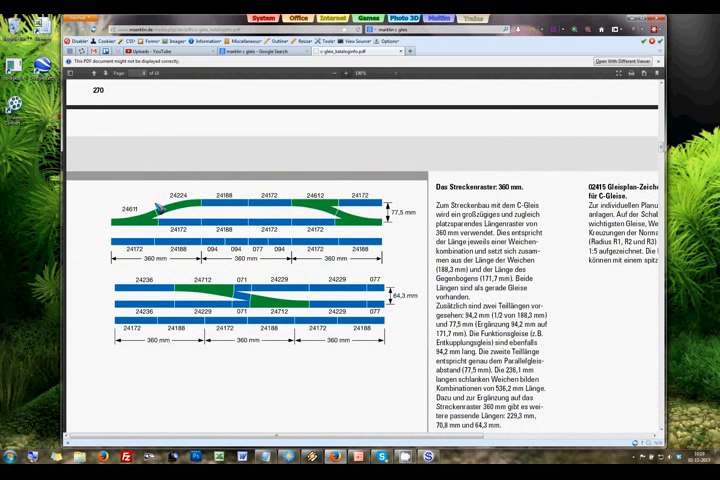
mouse_move(184, 192)
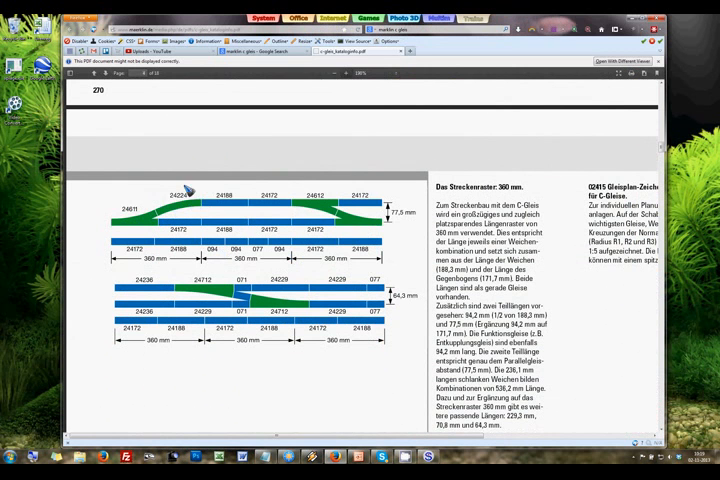
mouse_move(190, 204)
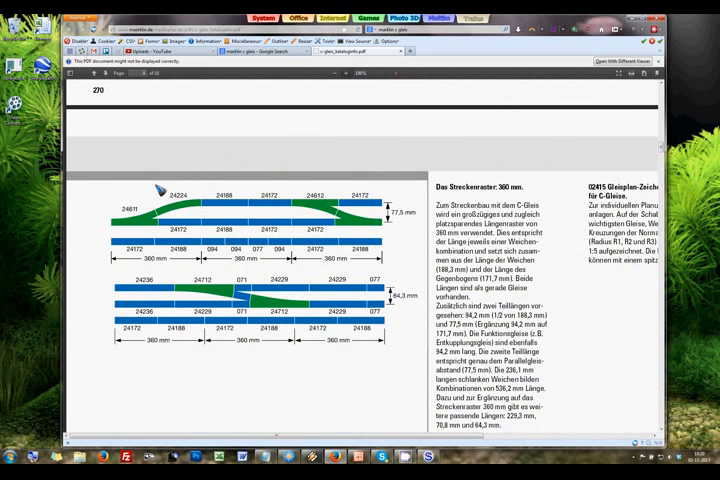
mouse_move(190, 232)
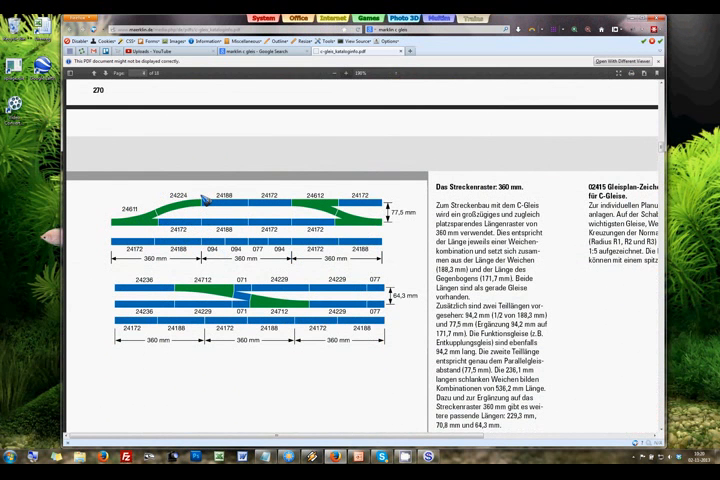
mouse_move(516, 128)
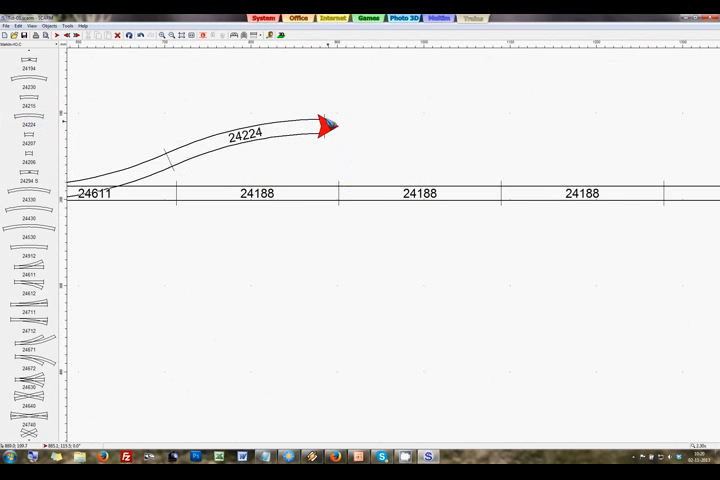
Attach a 24224 curve to the diverging end of the left turnout.
left_click(258, 194)
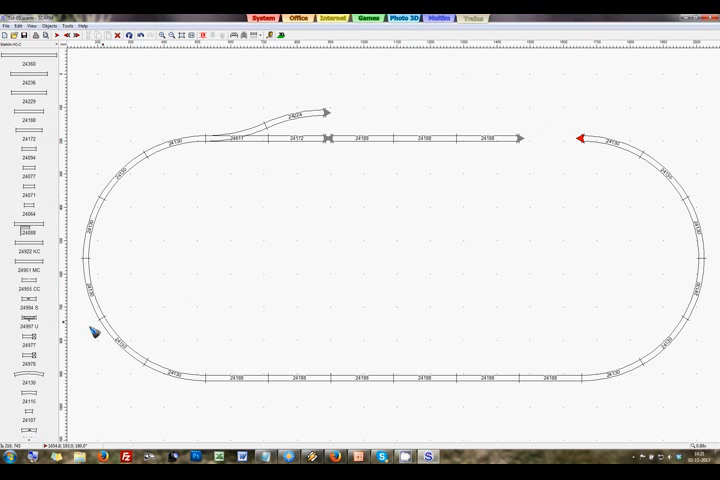
Scroll the library to the turnout and curve for the right end of the top straight.
scroll("down", 3)
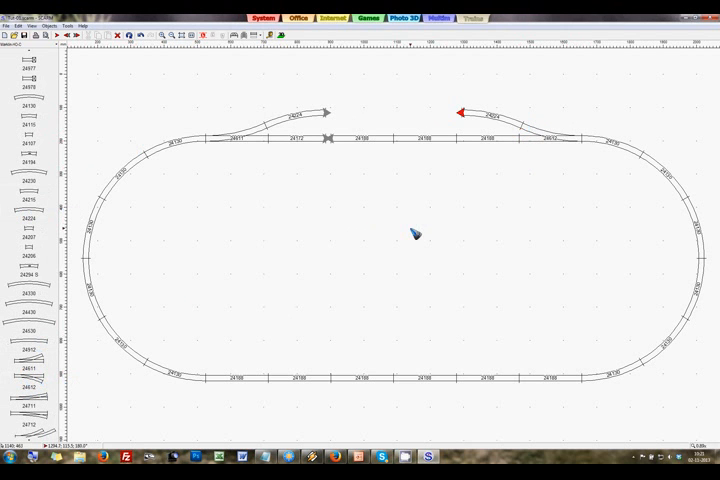
mouse_move(376, 174)
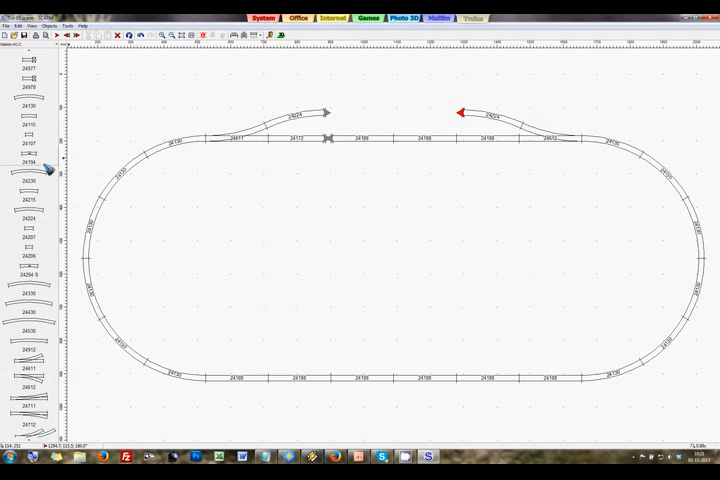
scroll("down", 3)
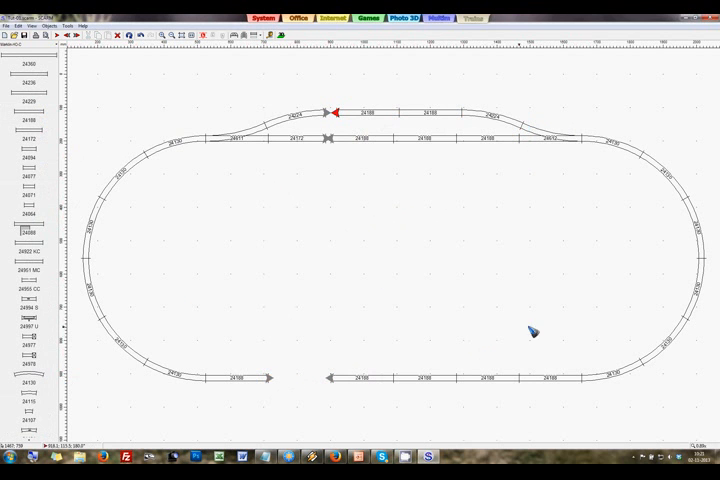
mouse_move(510, 144)
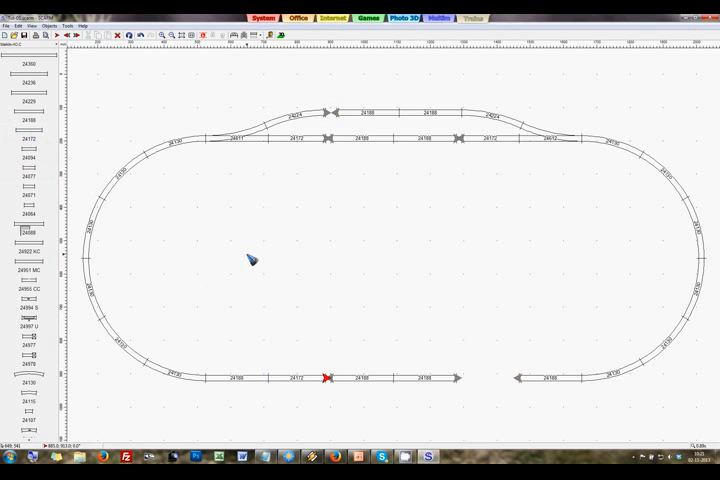
mouse_move(524, 324)
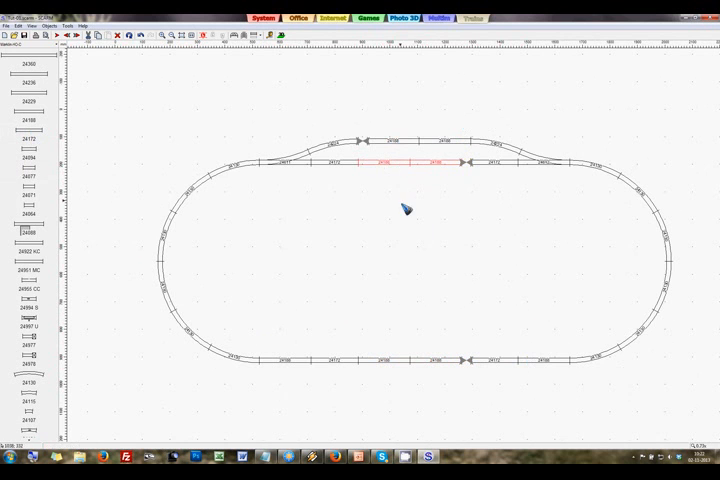
Select the loose straight pieces between the turnouts to connect the open ends.
left_click(396, 150)
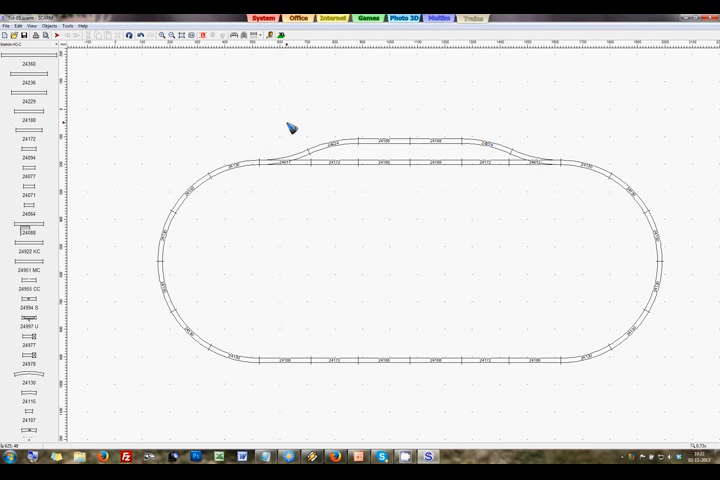
mouse_move(368, 264)
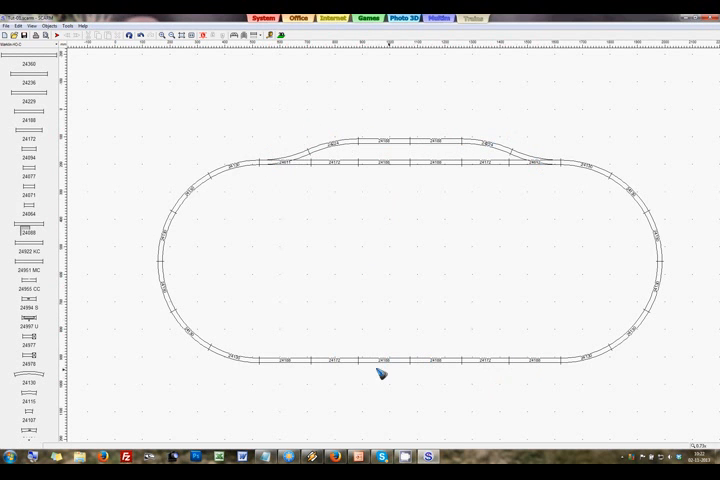
mouse_move(464, 350)
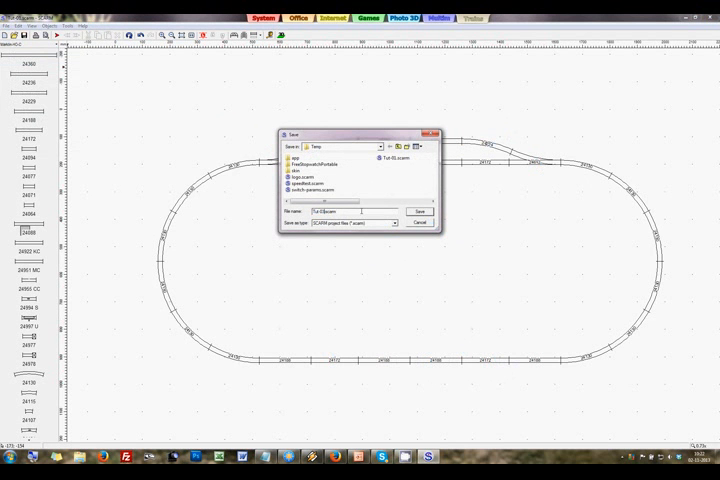
Save the finished layout as tutorial 3.
left_click(416, 212)
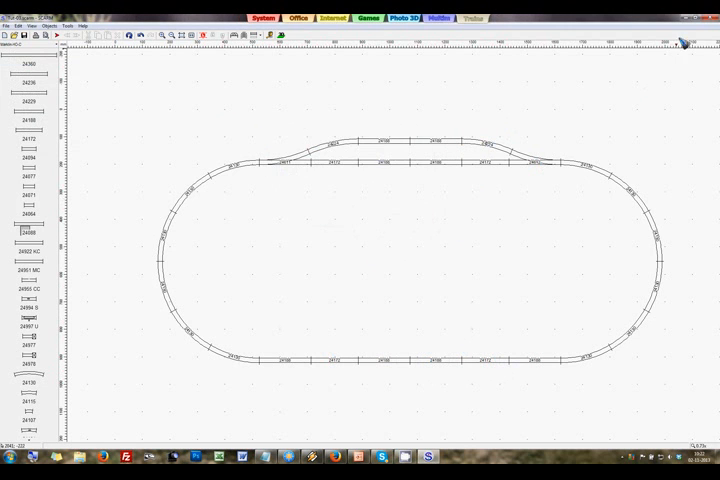